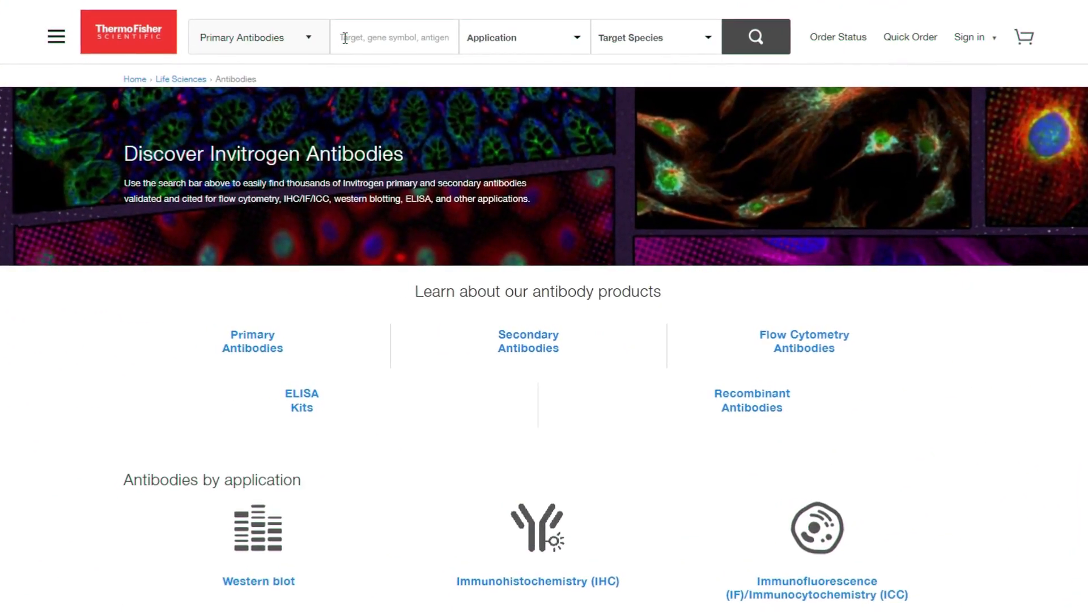
Search 'cyclin a', view Epitopes for Cyclin A2, and start the amino-acid range at 51 of 432.
type("cyclin a2")
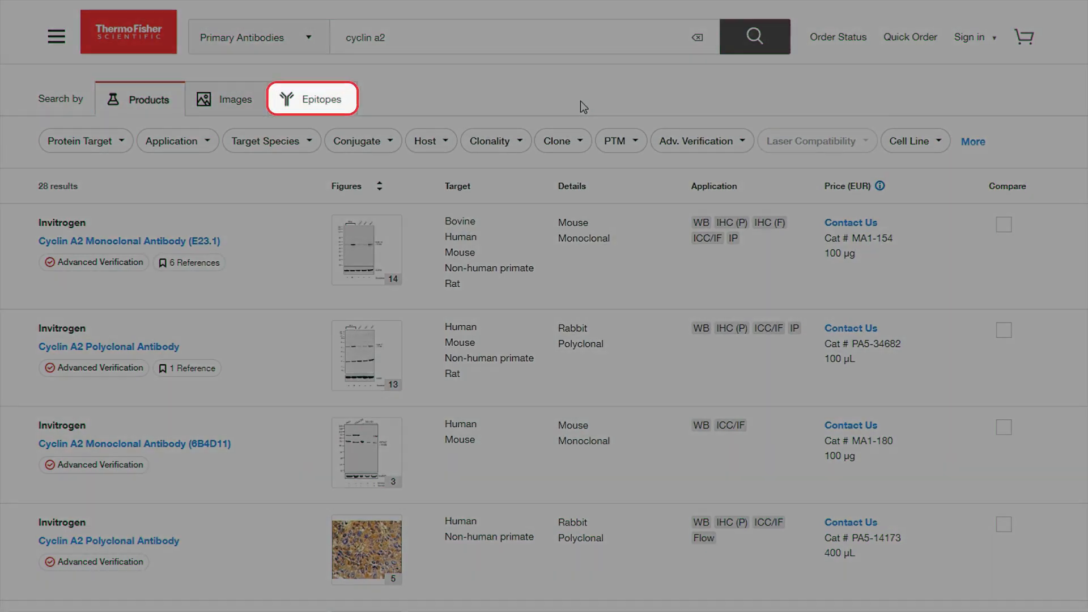
mouse_move(518, 129)
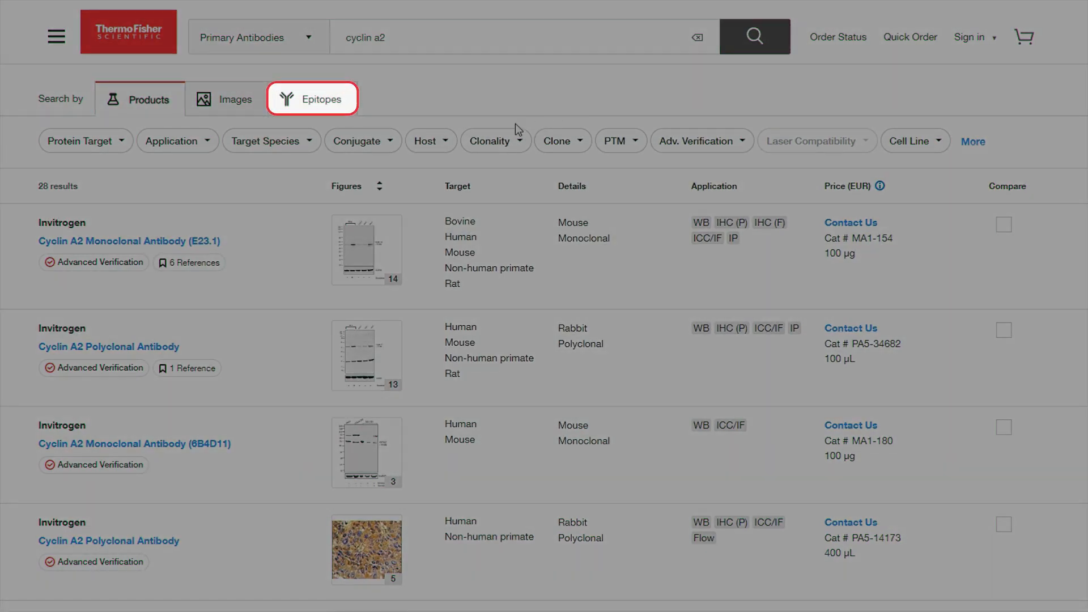
left_click(313, 98)
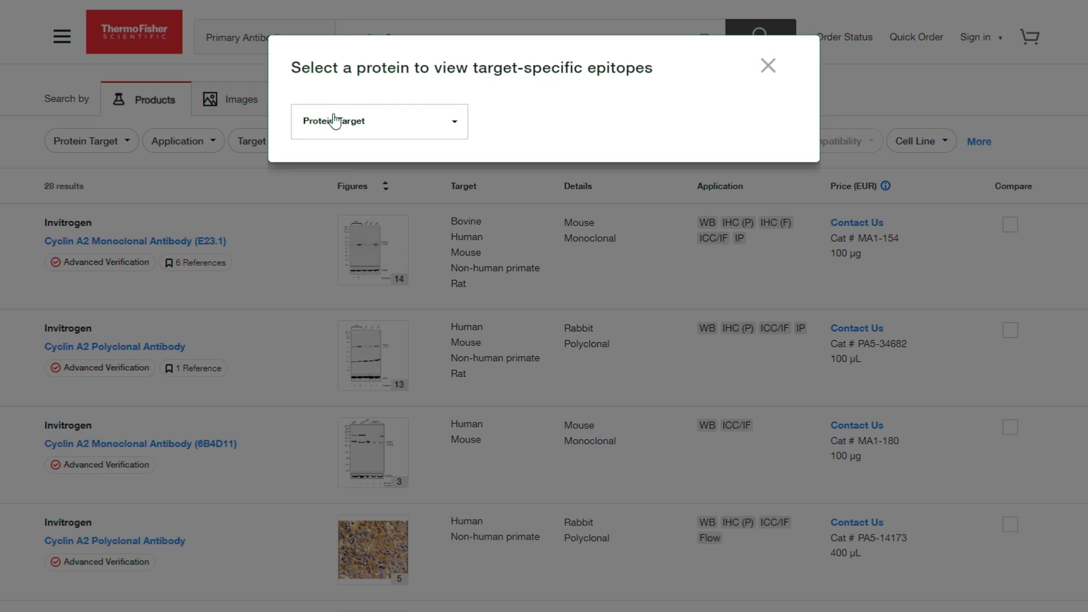
left_click(378, 121)
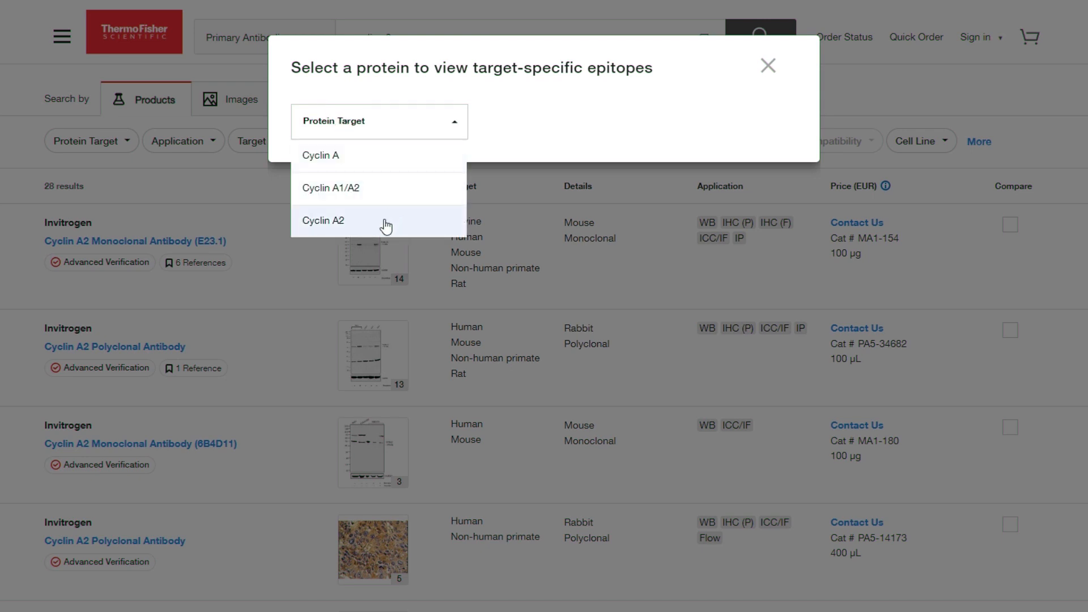
left_click(323, 220)
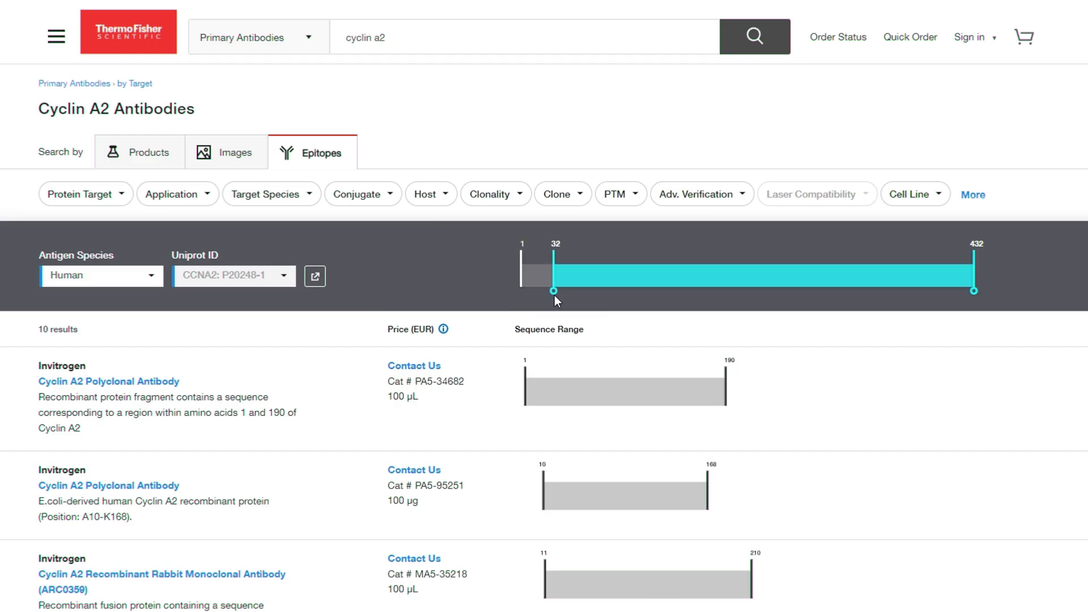
left_click_drag(554, 291, 572, 291)
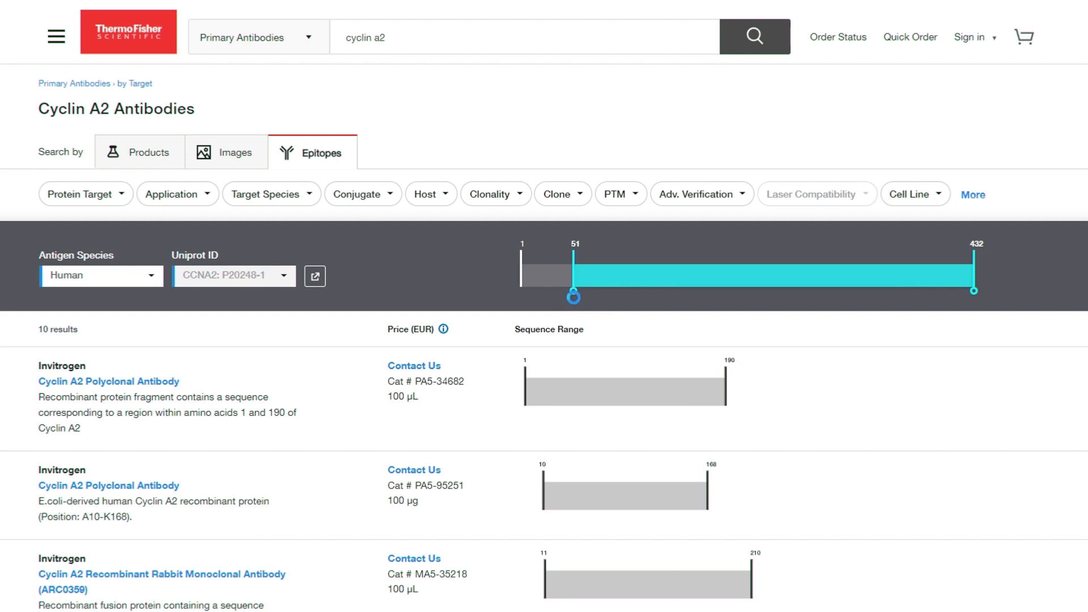